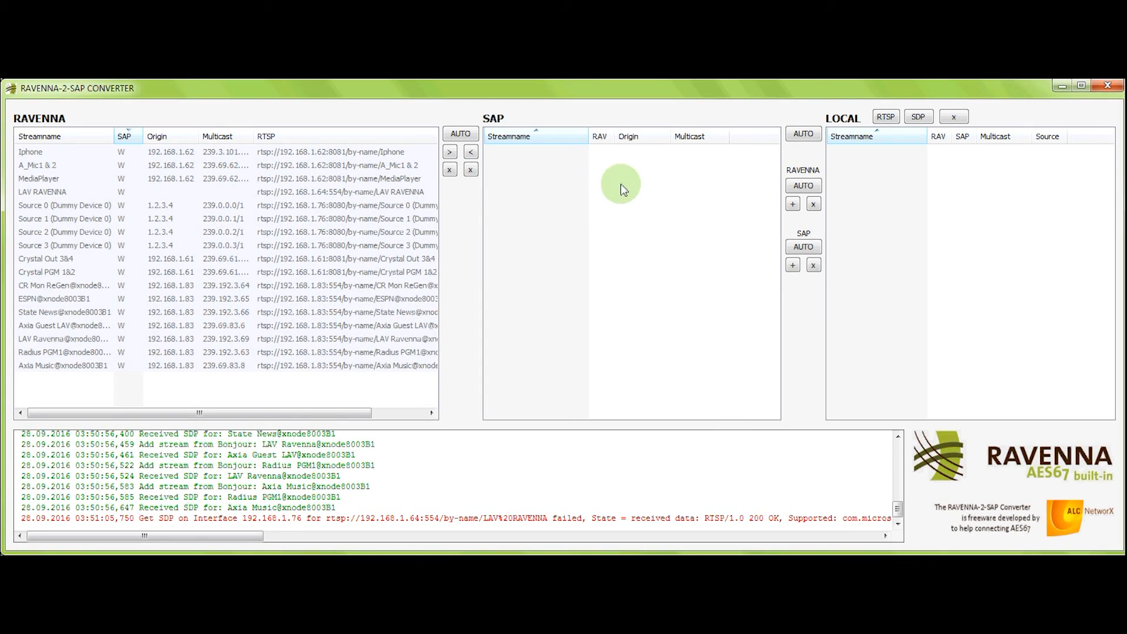
{"action": "mouse_move", "coordinate": [105, 331]}
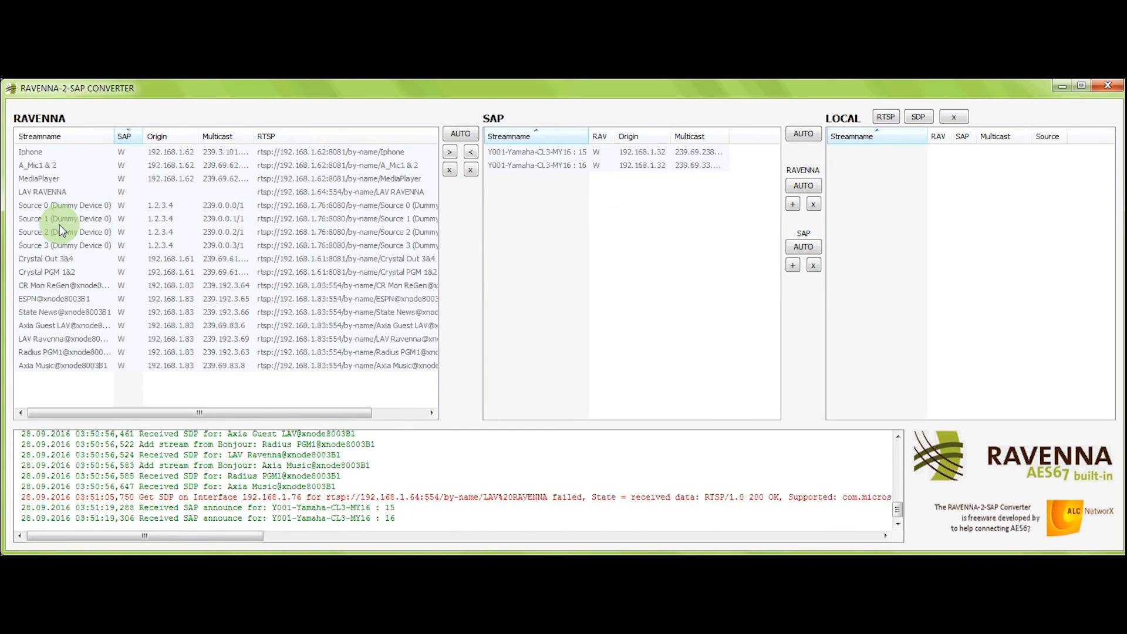
{"action": "mouse_move", "coordinate": [710, 234]}
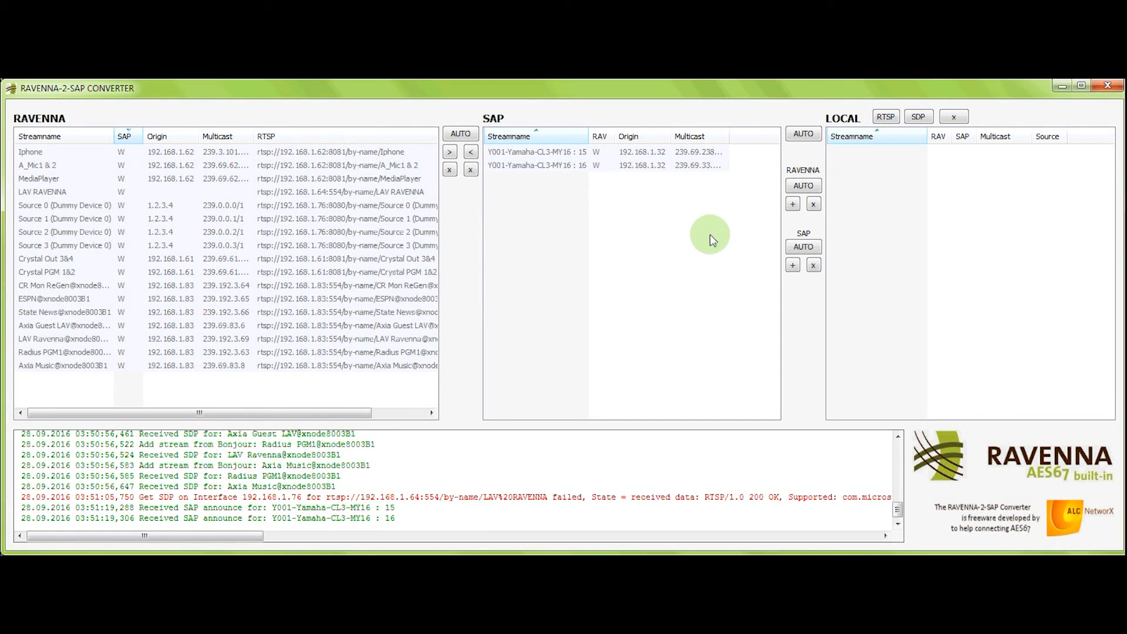
{"action": "mouse_move", "coordinate": [680, 274]}
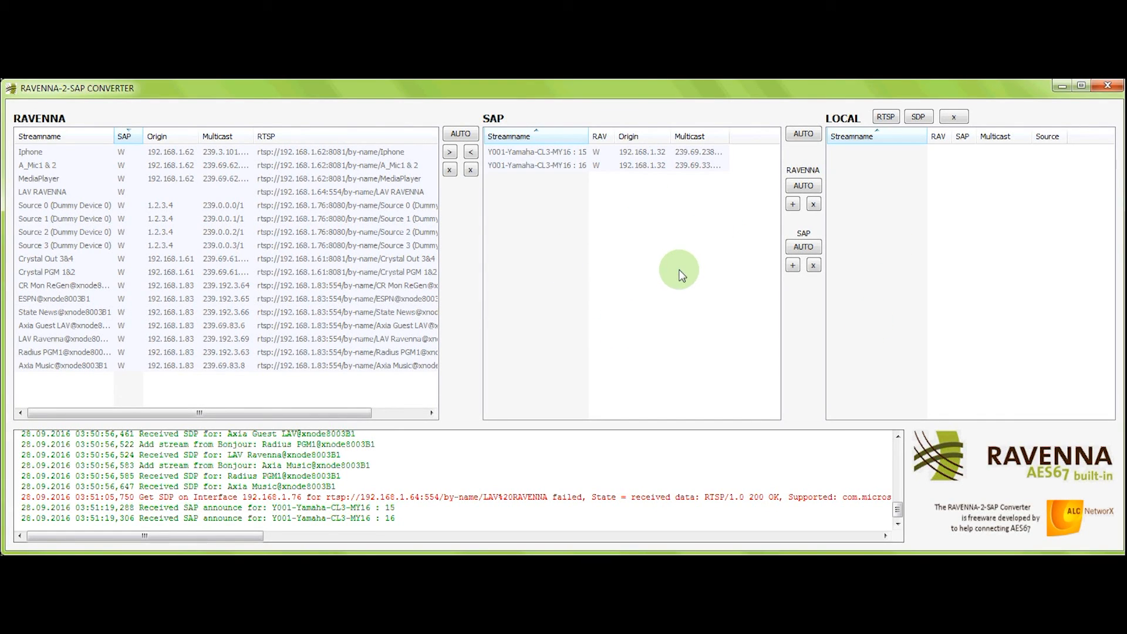
{"action": "mouse_move", "coordinate": [640, 244]}
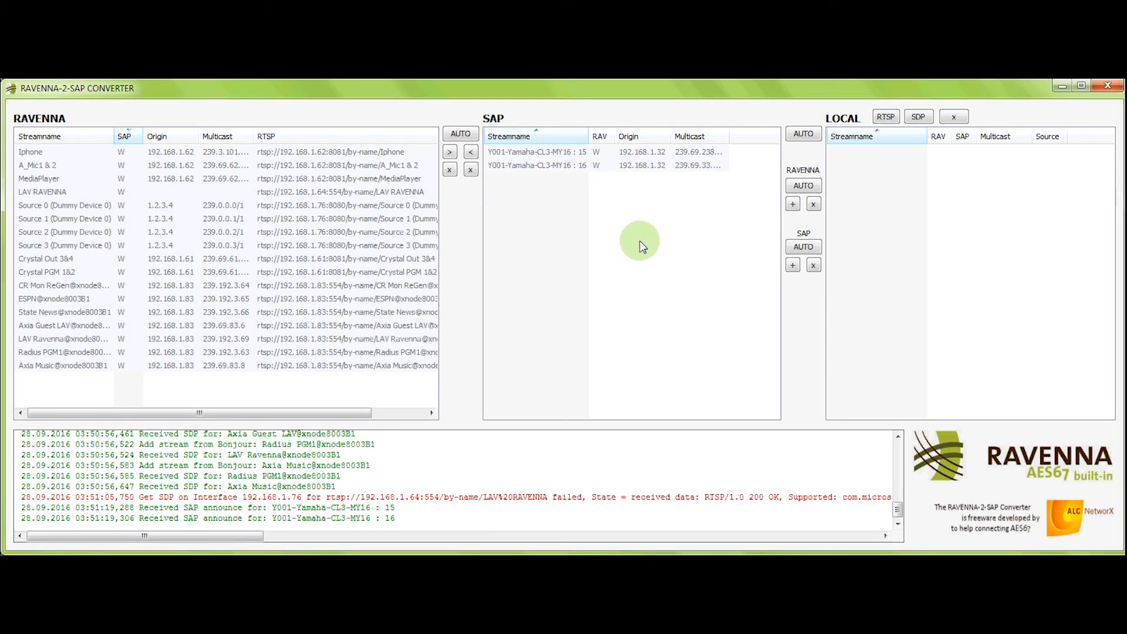
{"action": "mouse_move", "coordinate": [643, 236]}
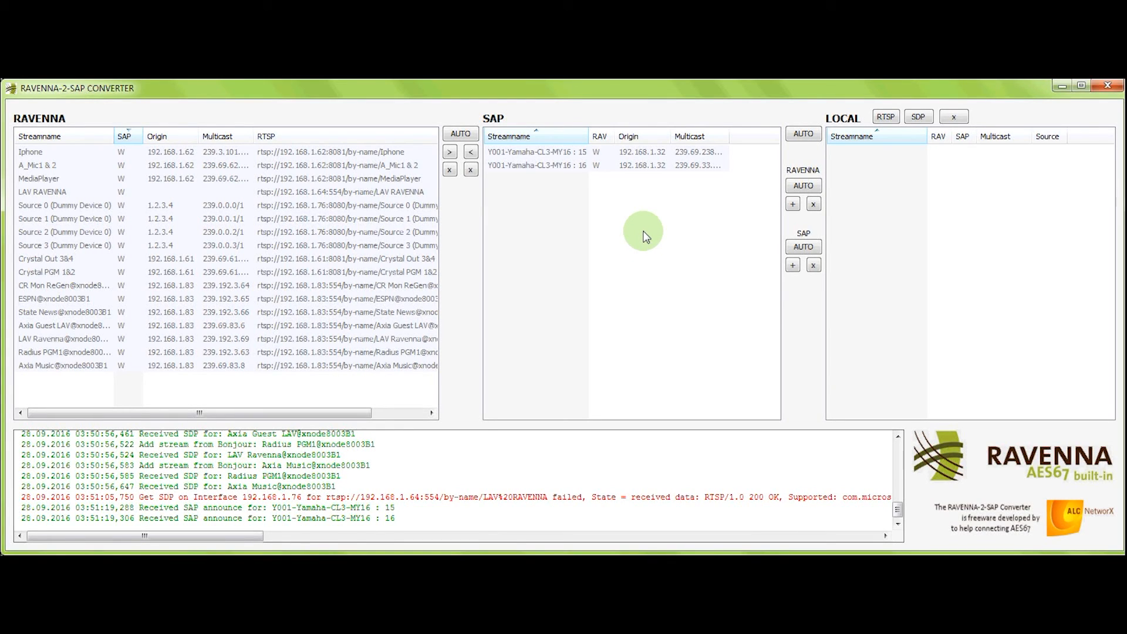
{"action": "mouse_move", "coordinate": [991, 229]}
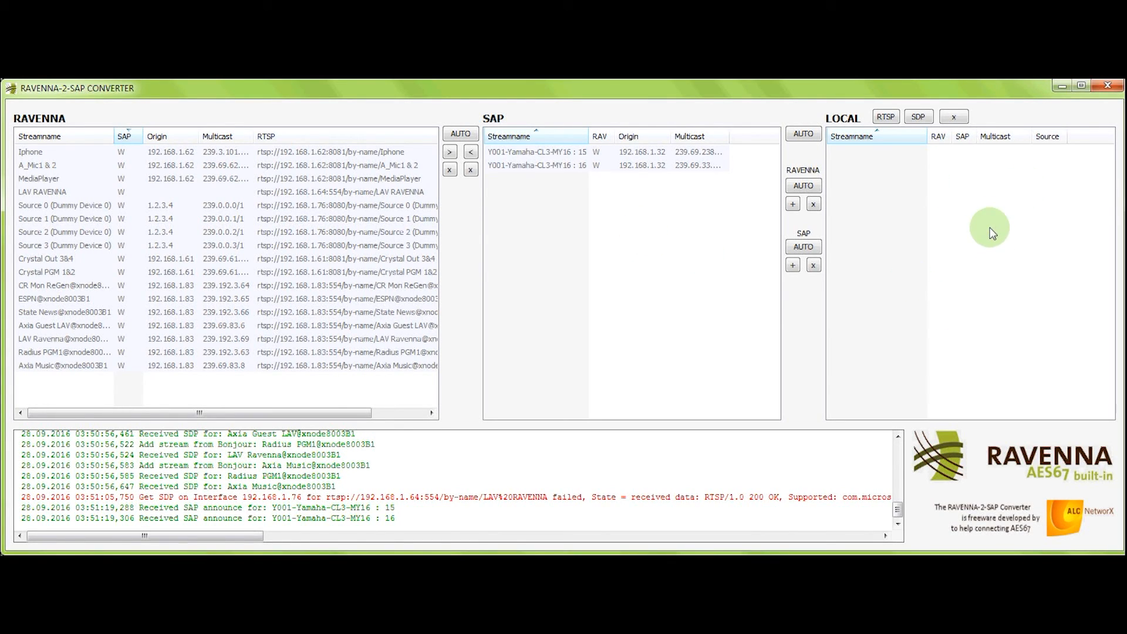
{"action": "mouse_move", "coordinate": [907, 252]}
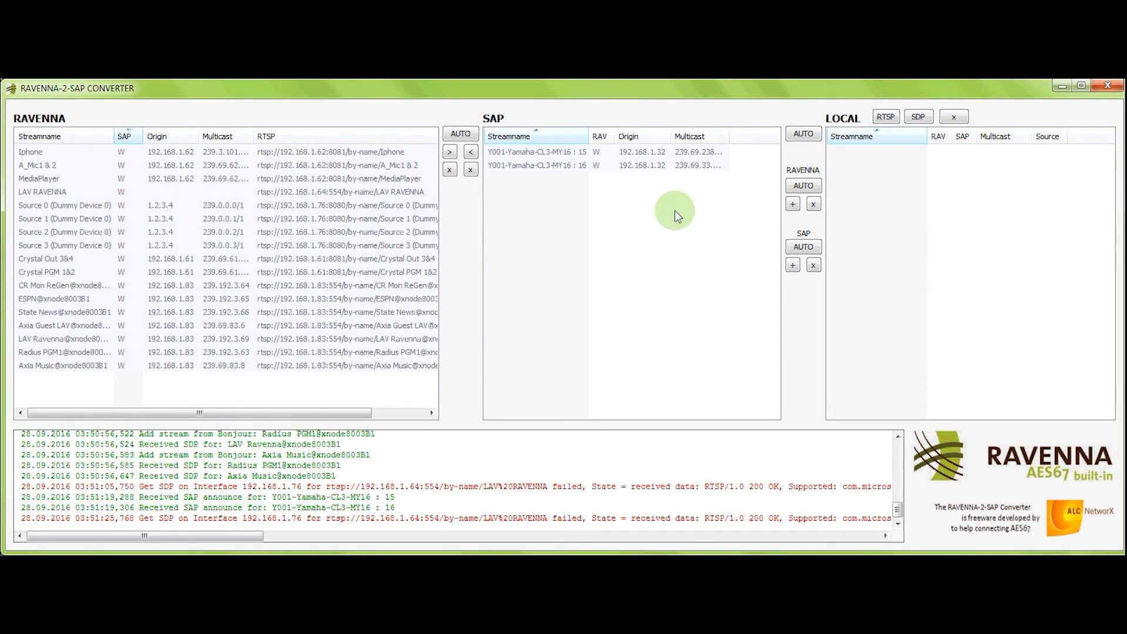
{"action": "mouse_move", "coordinate": [75, 158]}
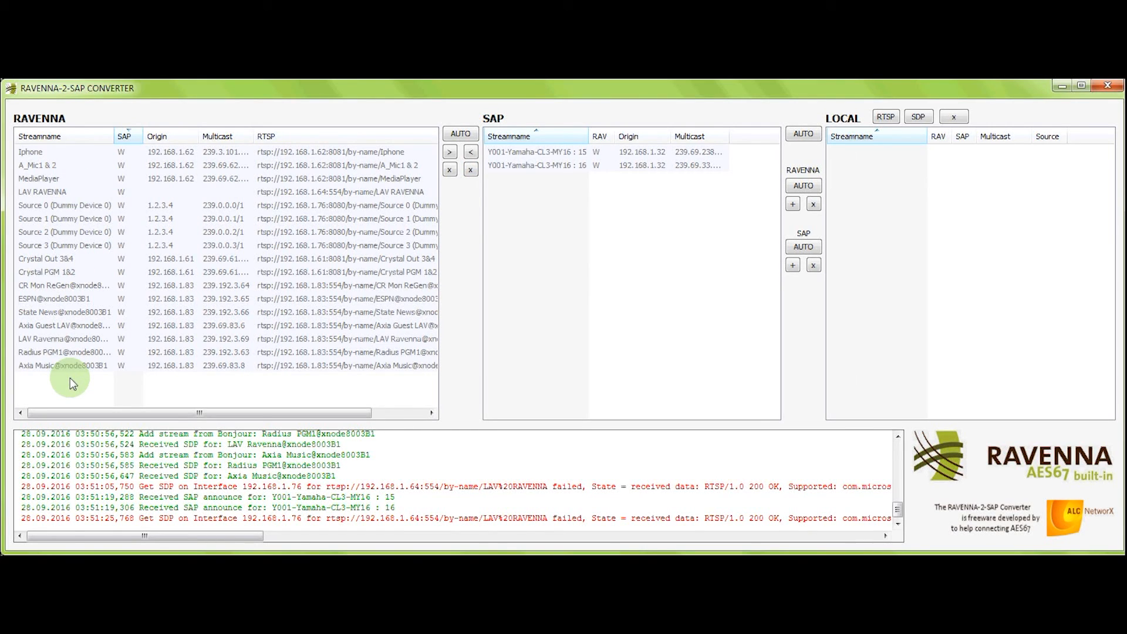
Step: Reverse the RAVENNA list order, select Crystal PGM 1&2 and translate it to a SAP announcement
{"action": "left_click", "coordinate": [40, 136]}
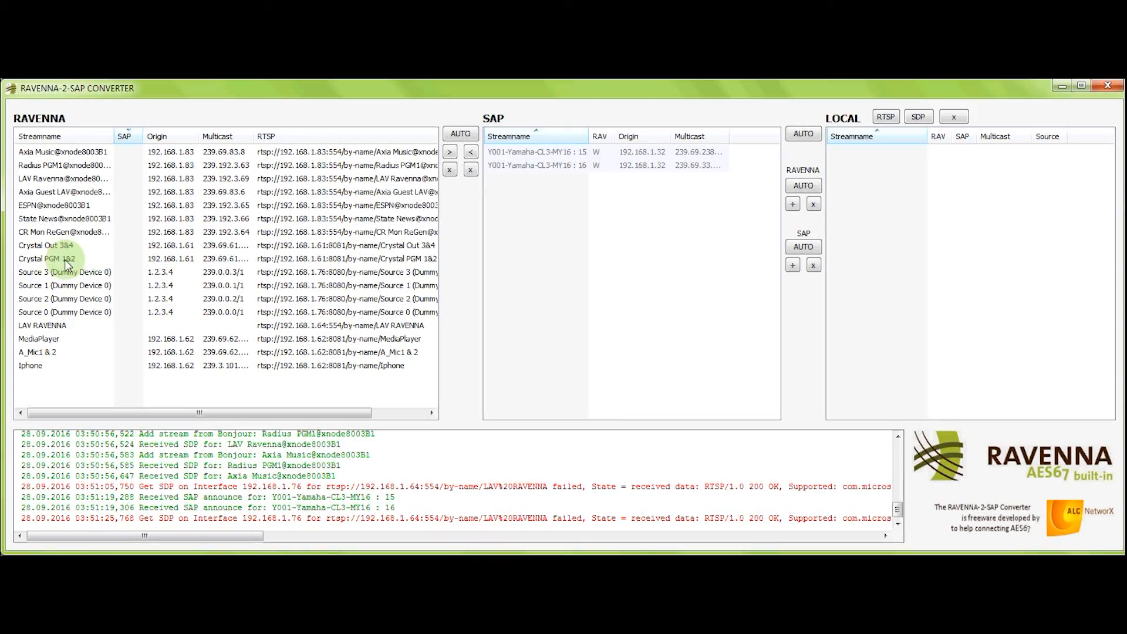
{"action": "left_click", "coordinate": [47, 259]}
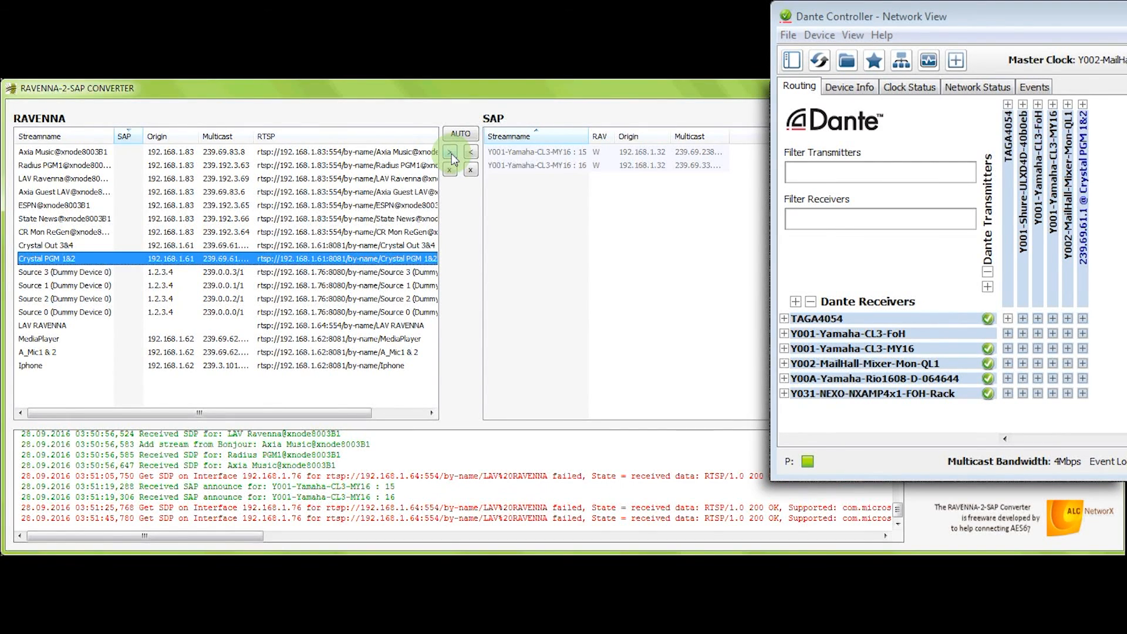
{"action": "left_click", "coordinate": [449, 151]}
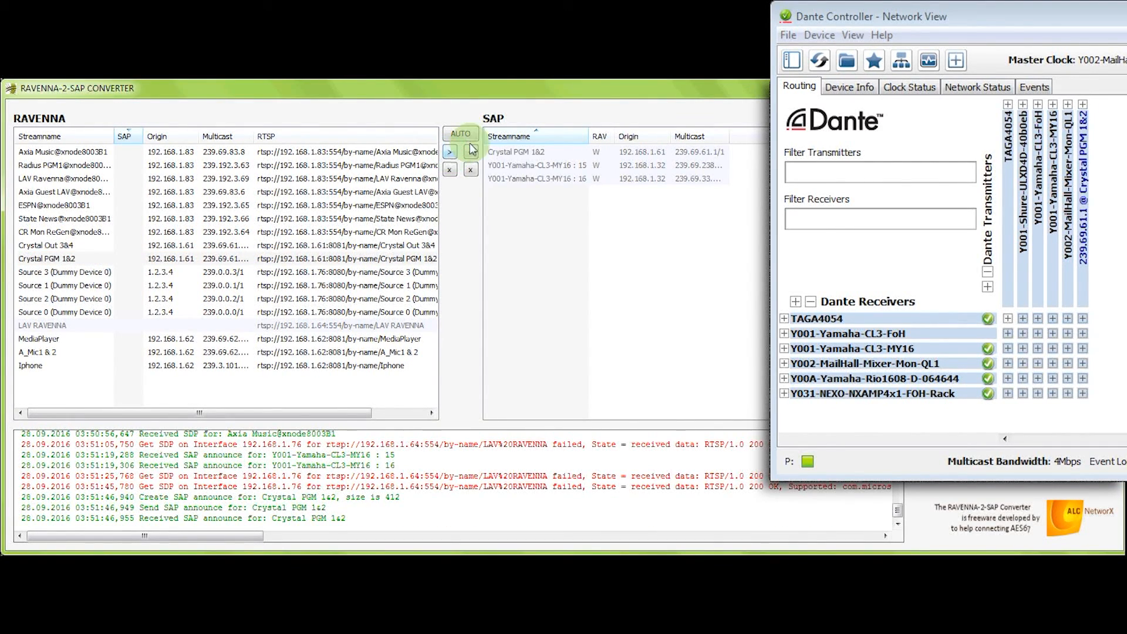
{"action": "left_click", "coordinate": [448, 151]}
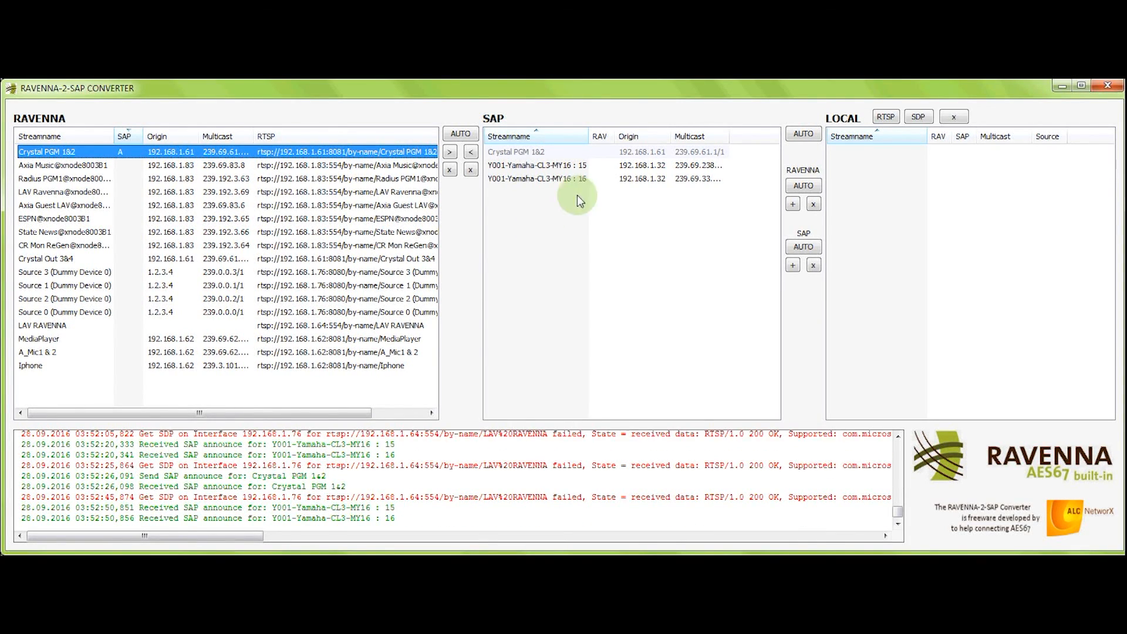
Step: Bring up the Compact_Engine RAVENNA web interface in the browser
{"action": "left_click", "coordinate": [535, 179]}
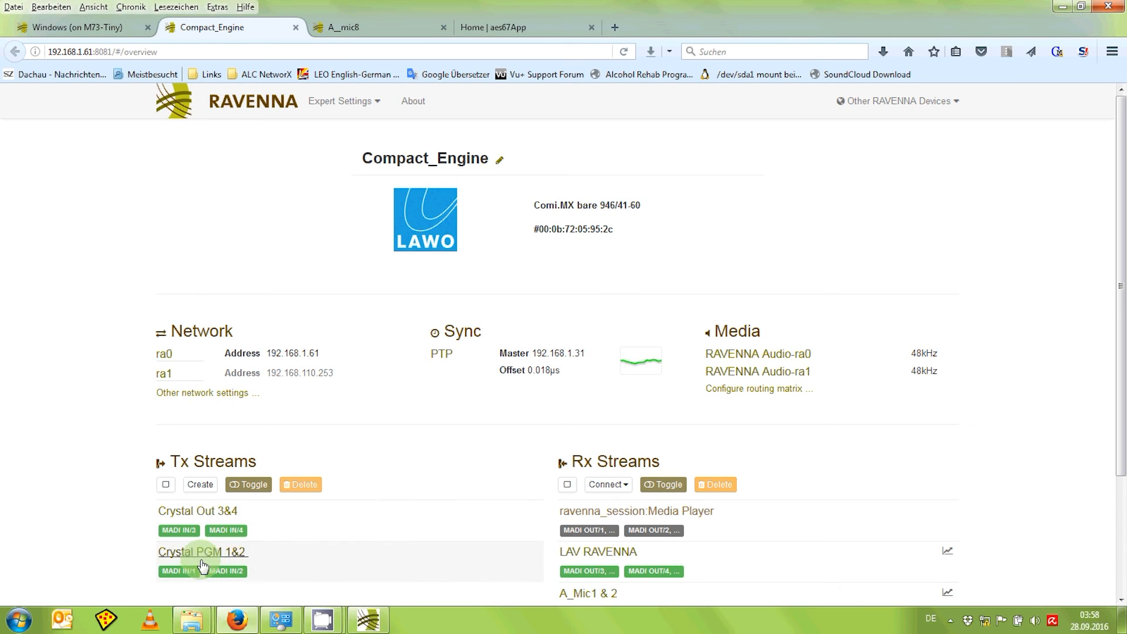
Step: Enable SAP advertising in the Crystal PGM 1&2 transmit stream properties and apply it
{"action": "left_click", "coordinate": [202, 551]}
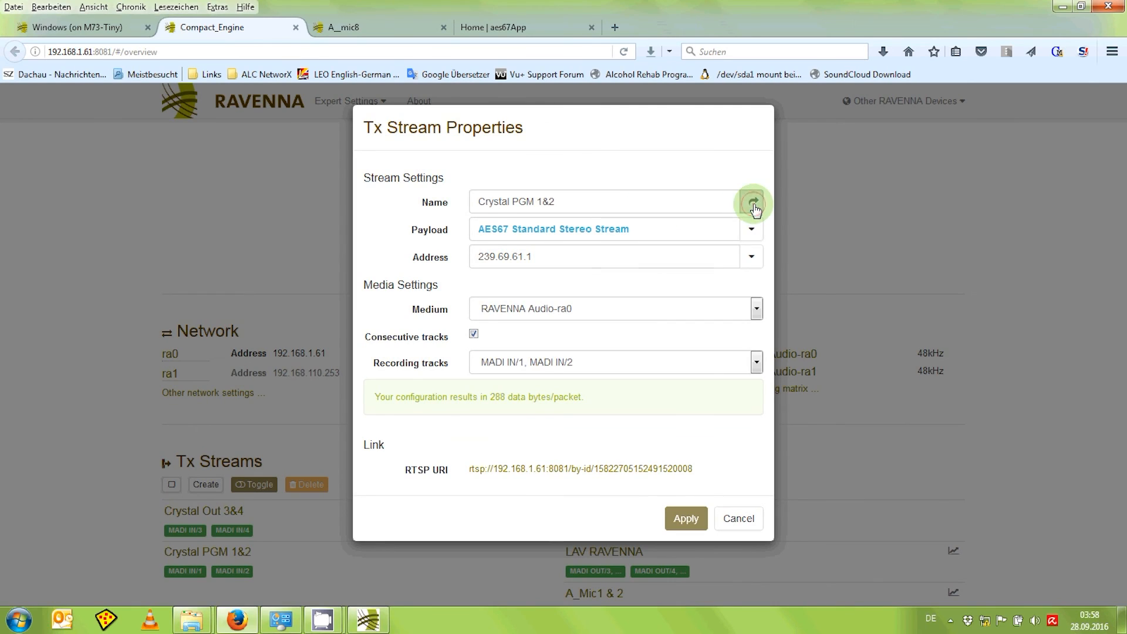
{"action": "left_click", "coordinate": [752, 200]}
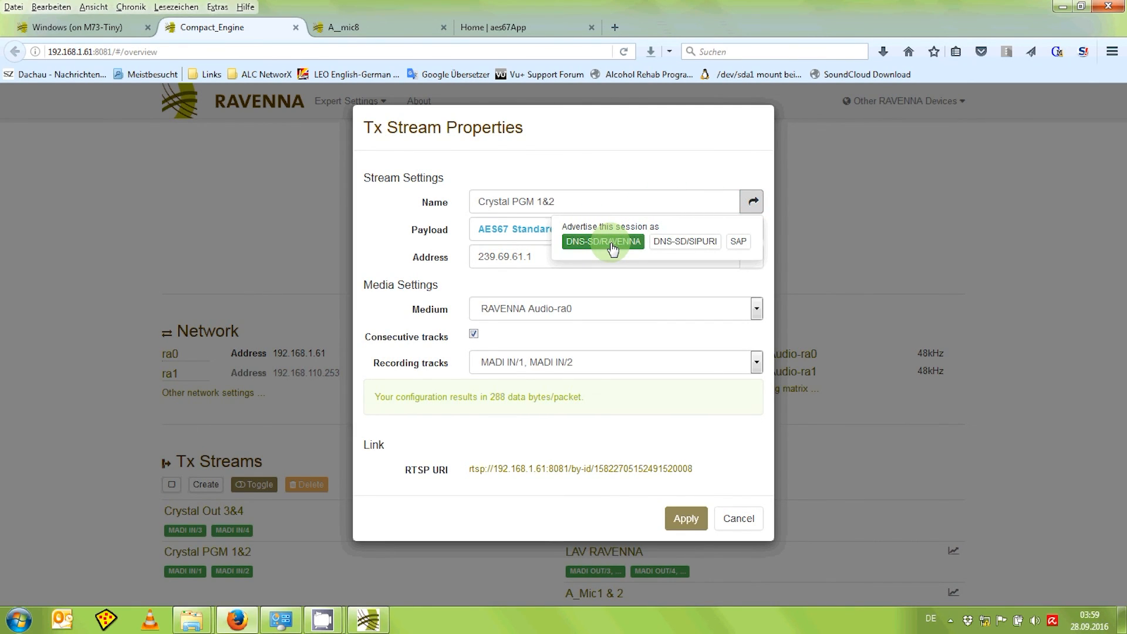
{"action": "mouse_move", "coordinate": [739, 242]}
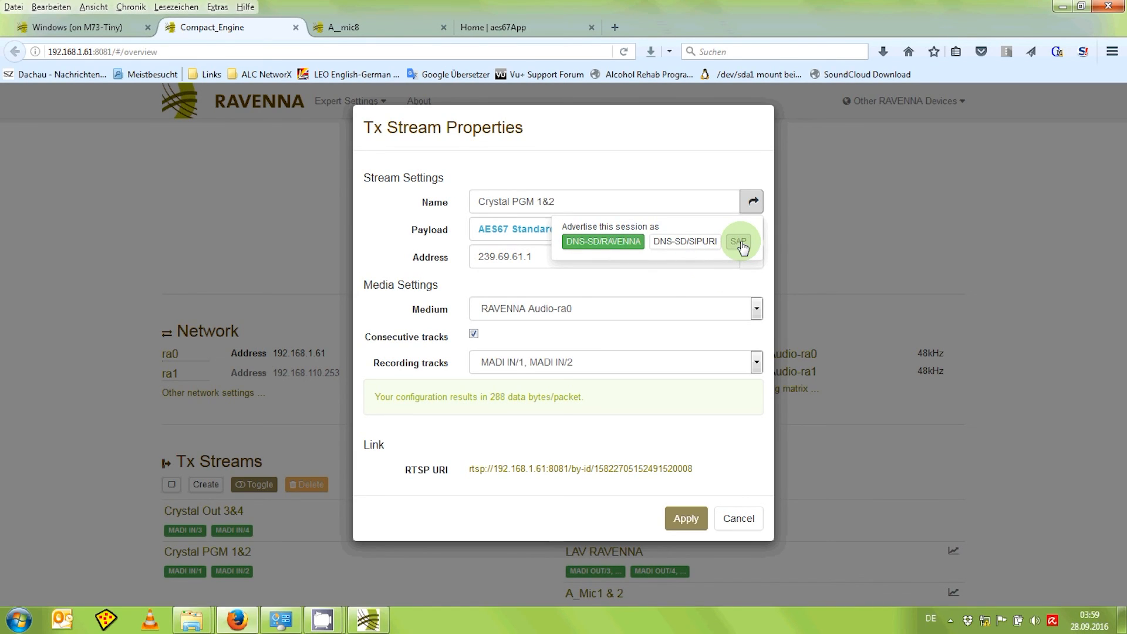
{"action": "left_click", "coordinate": [738, 240]}
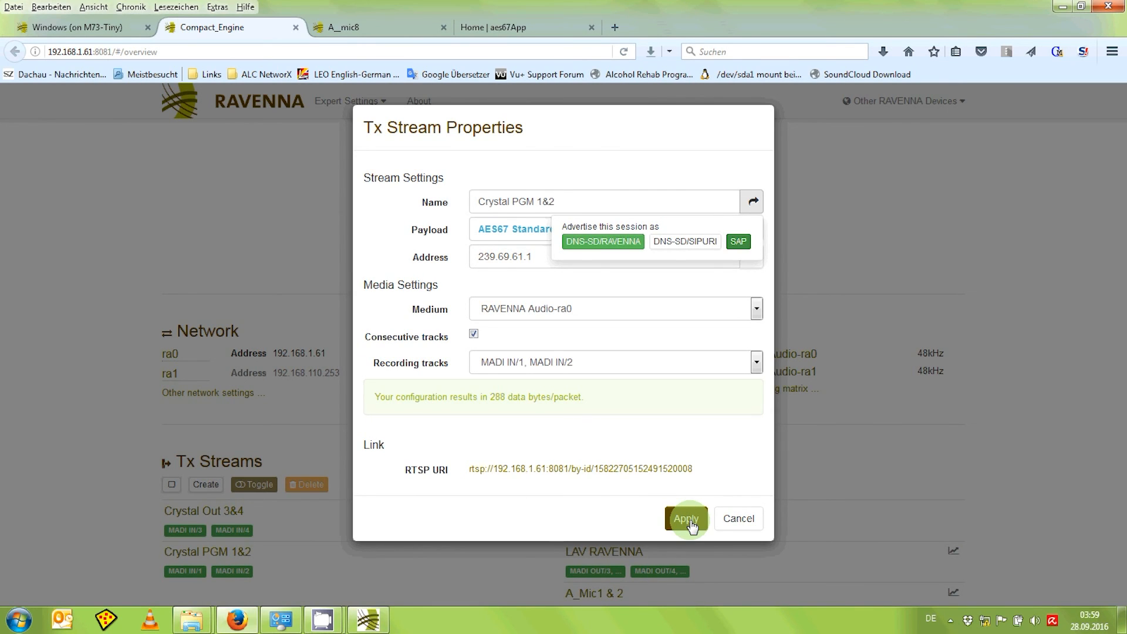
{"action": "left_click", "coordinate": [685, 518]}
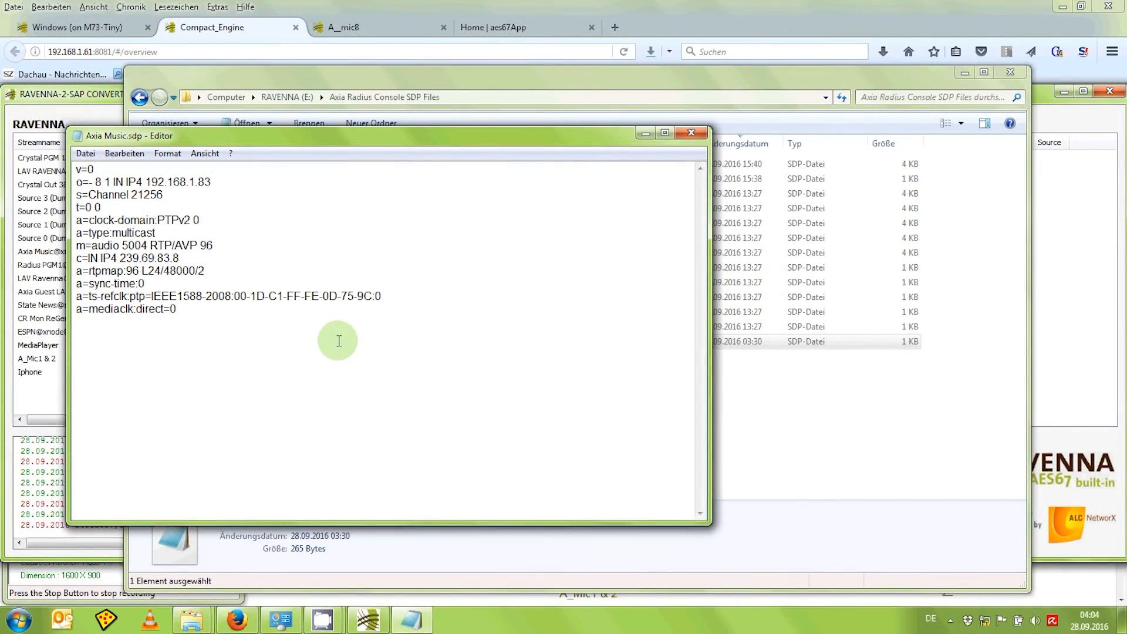
Step: Select the Axia Music SDP description lines and copy them to the clipboard
{"action": "left_click_drag", "start_coordinate": [75, 245], "coordinate": [177, 309]}
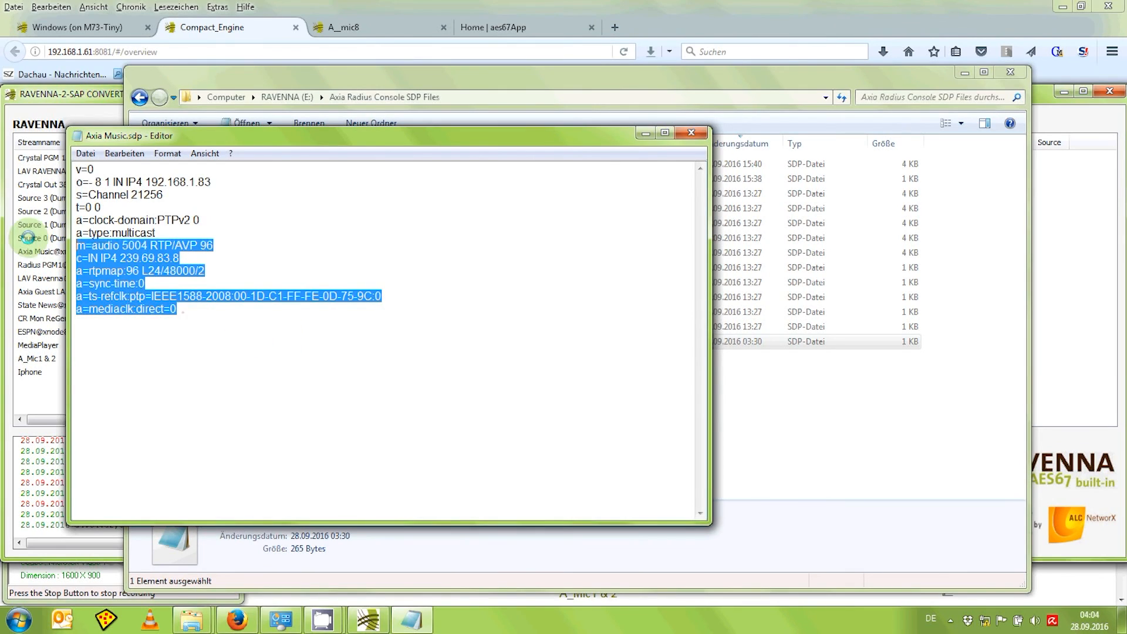
{"action": "key", "text": "ctrl+a"}
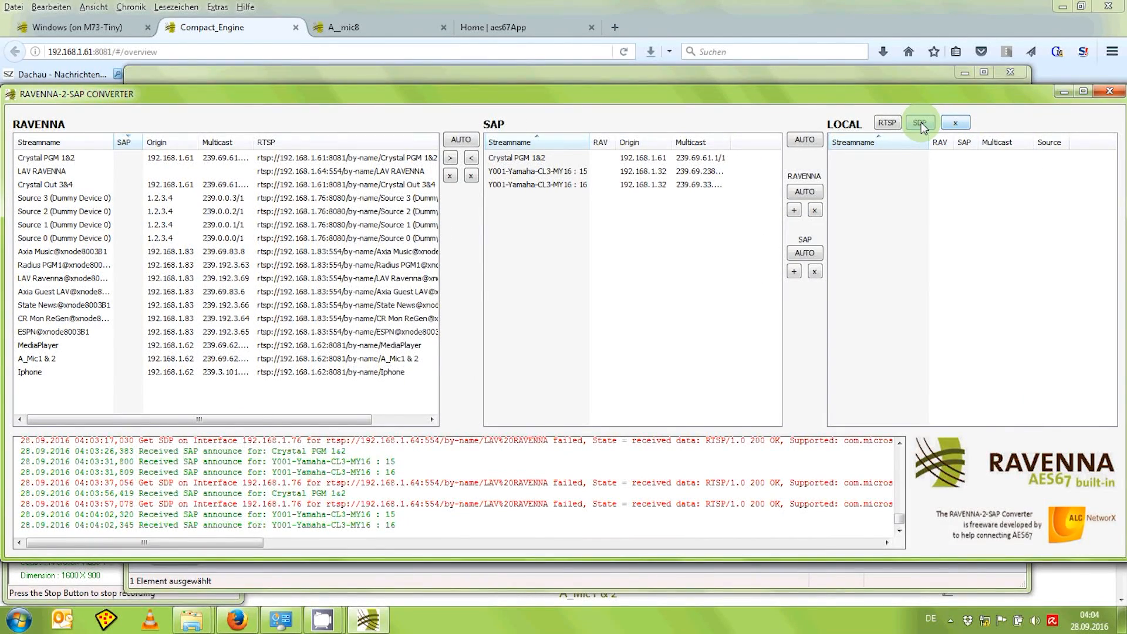
Step: Add a local stream from the pasted SDP, renaming session Channel 21256 to 'Axia Music Stream'
{"action": "left_click", "coordinate": [919, 122]}
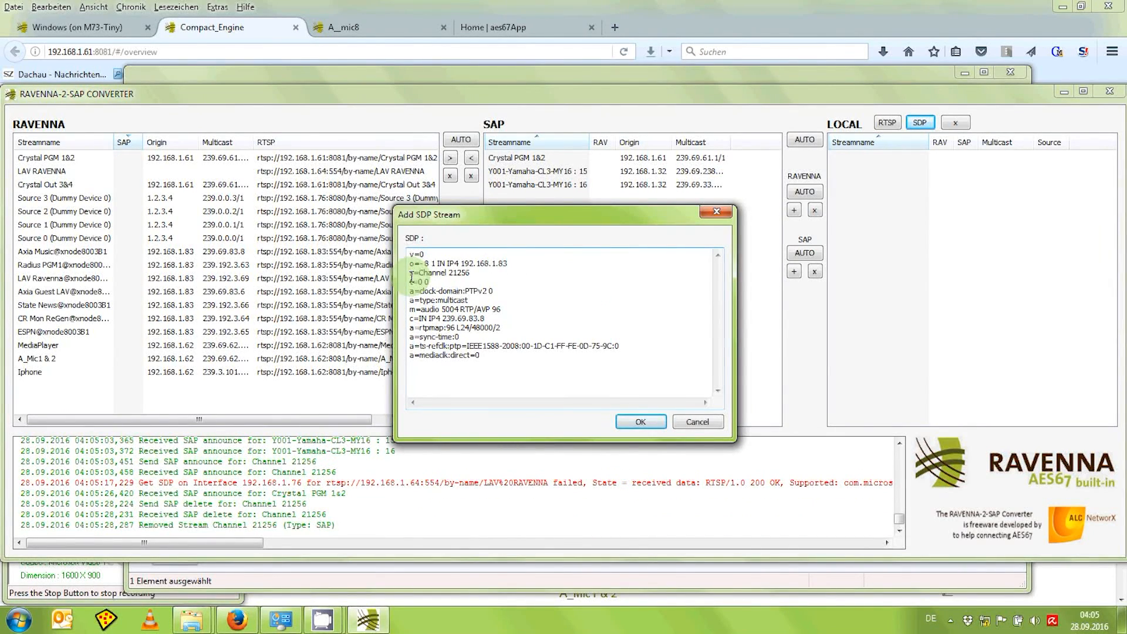
{"action": "double_click", "coordinate": [442, 274]}
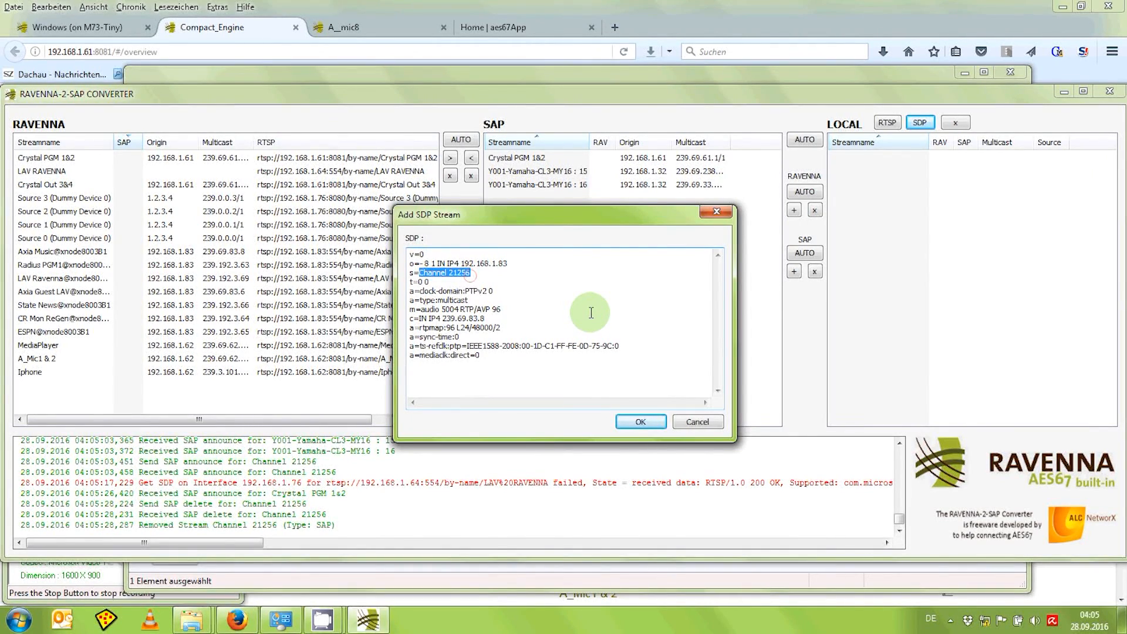
{"action": "type", "text": "A"}
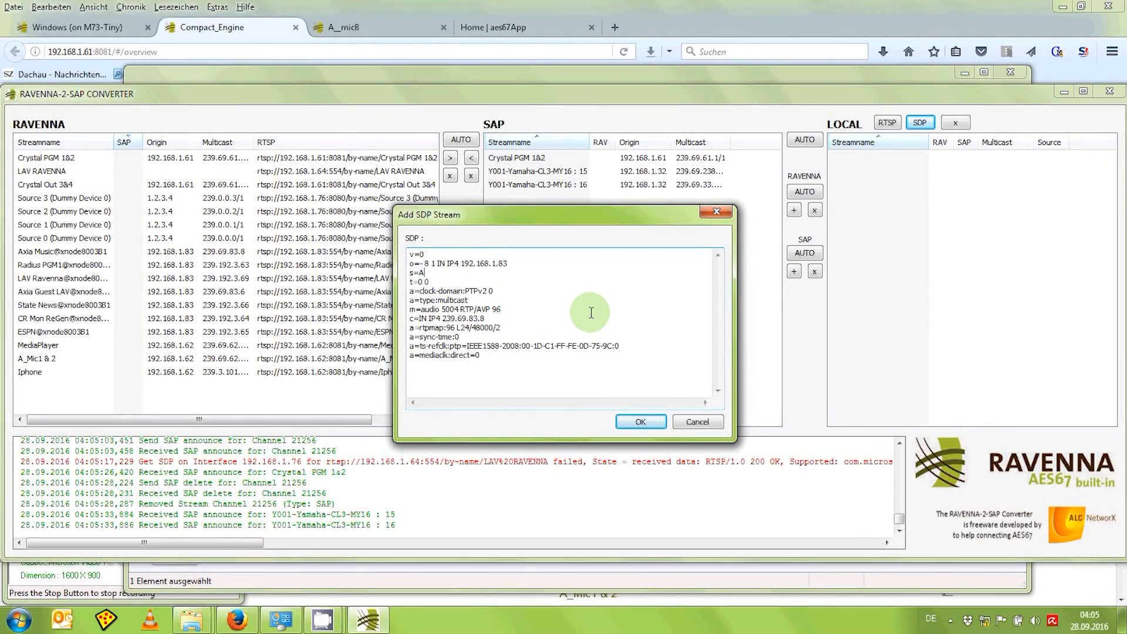
{"action": "type", "text": "Axia Music Streal"}
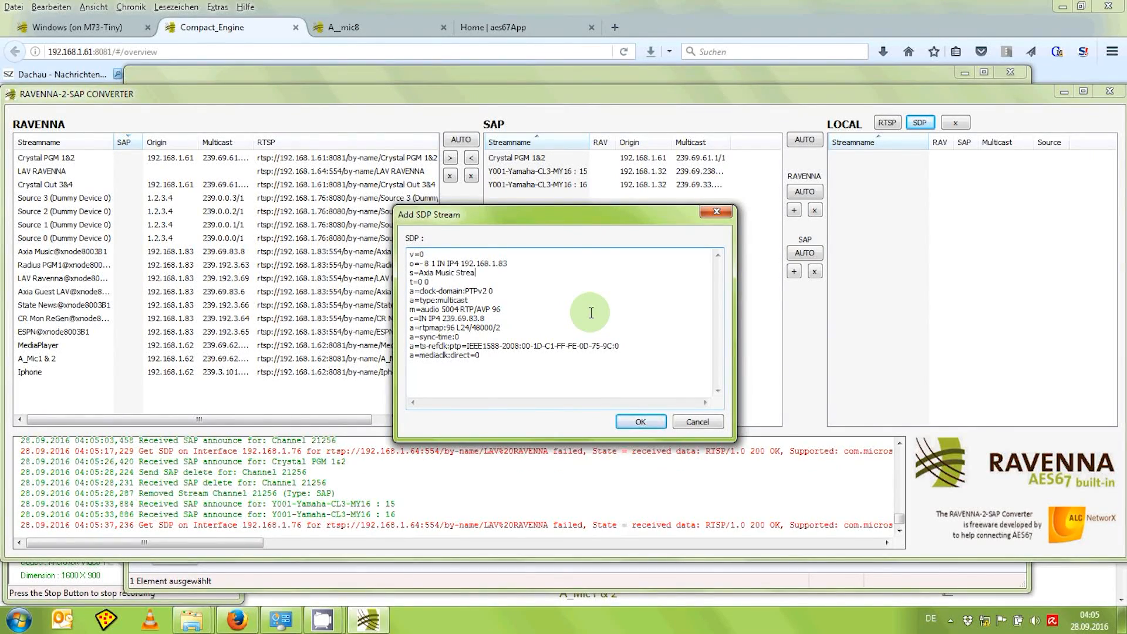
{"action": "left_click", "coordinate": [638, 421]}
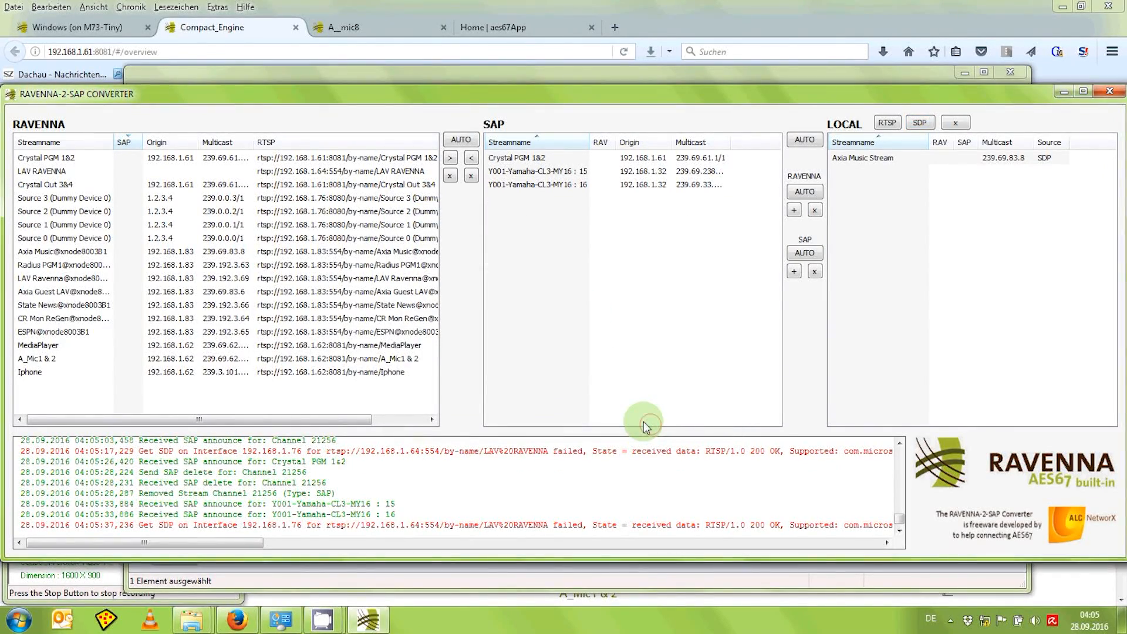
Step: Select the local Axia Music Stream and add it to the SAP announcements
{"action": "left_click", "coordinate": [863, 158]}
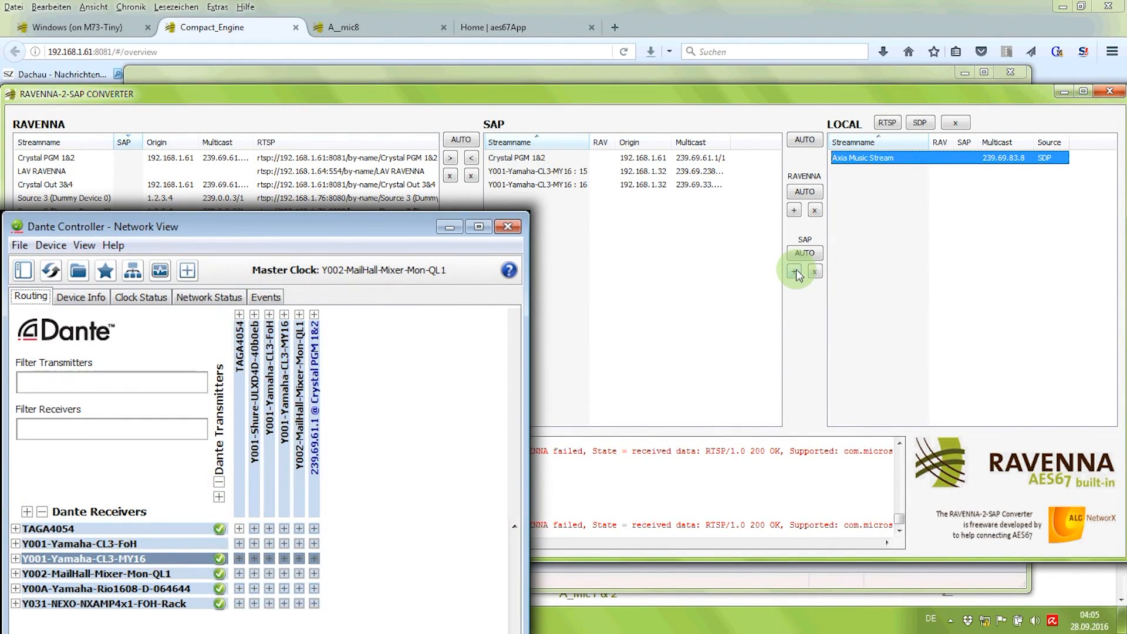
{"action": "left_click", "coordinate": [793, 271]}
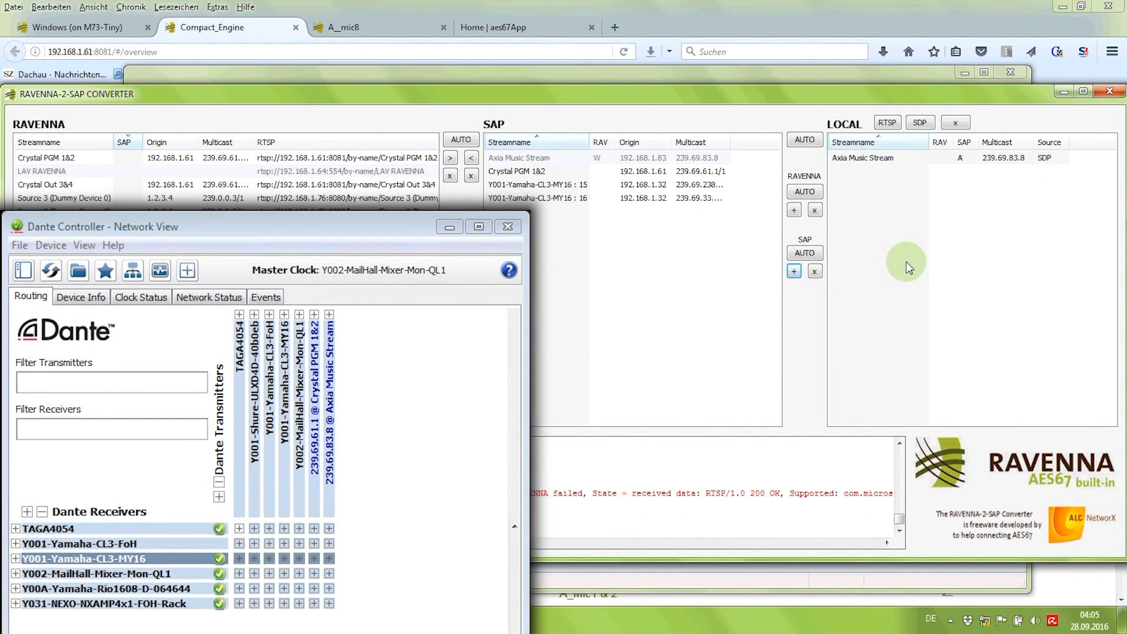